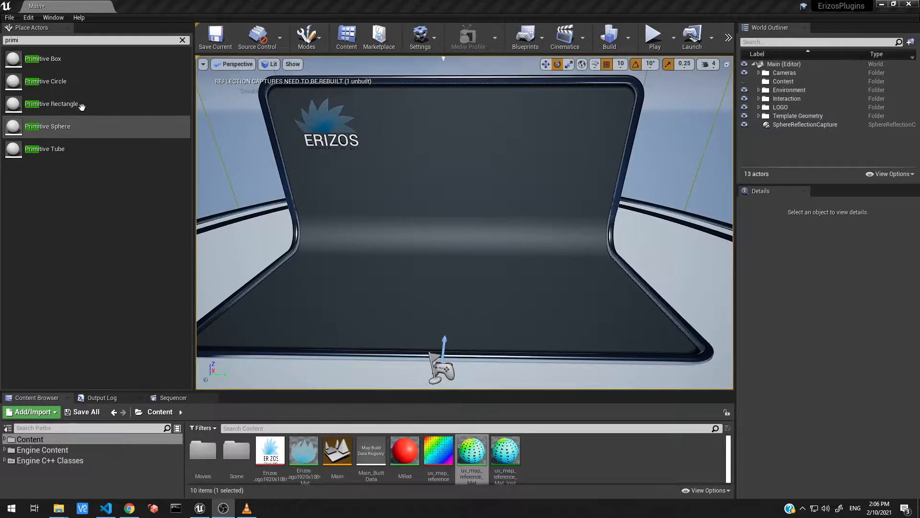
Place a Primitive Sphere actor from Place Actors into the level viewport
drag(47, 126, 308, 222)
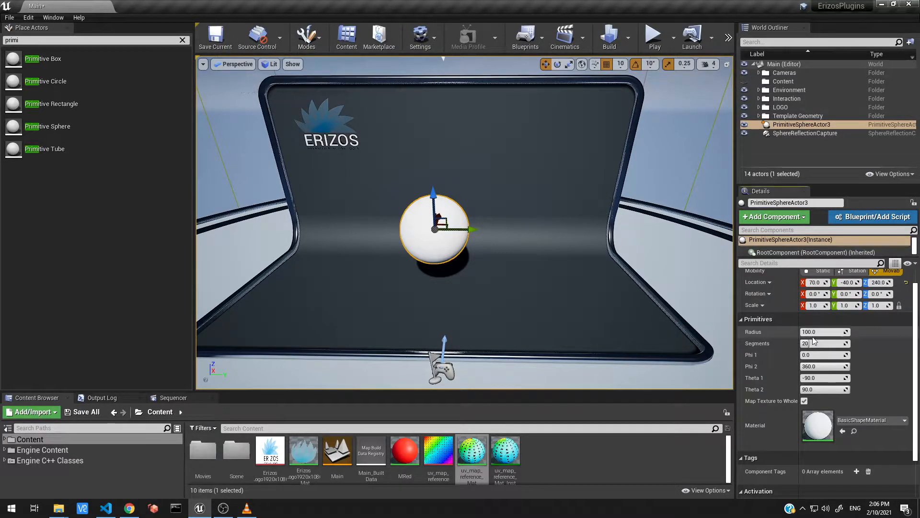
Set the sphere's Radius to 200 and Segments to 5 for a faceted look
text(200)
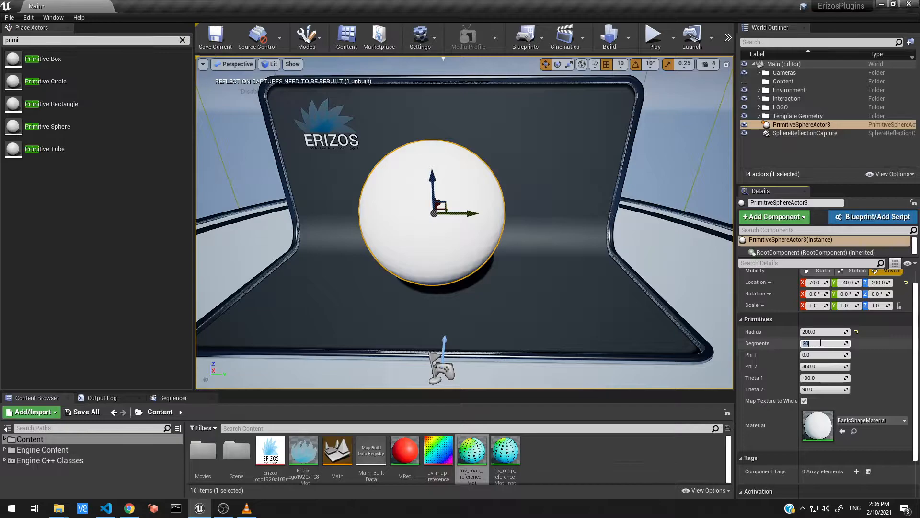
text(5)
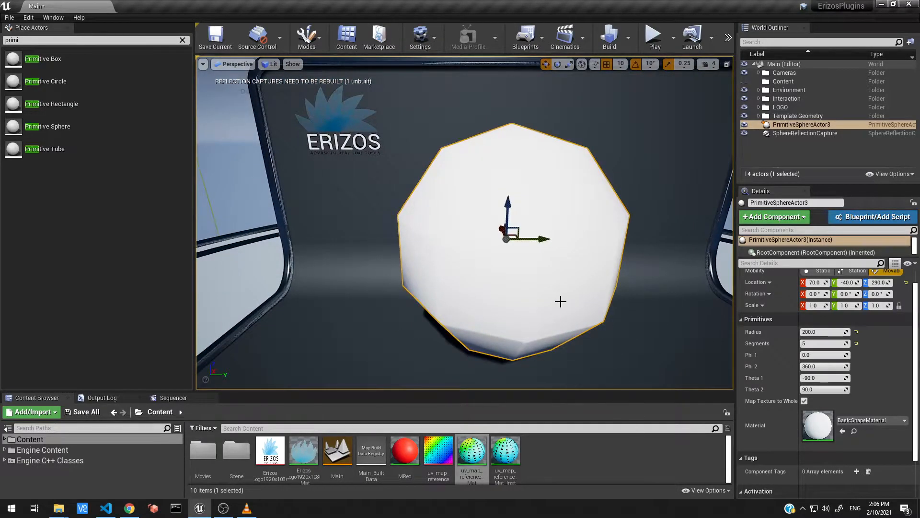
mouse_move(471, 450)
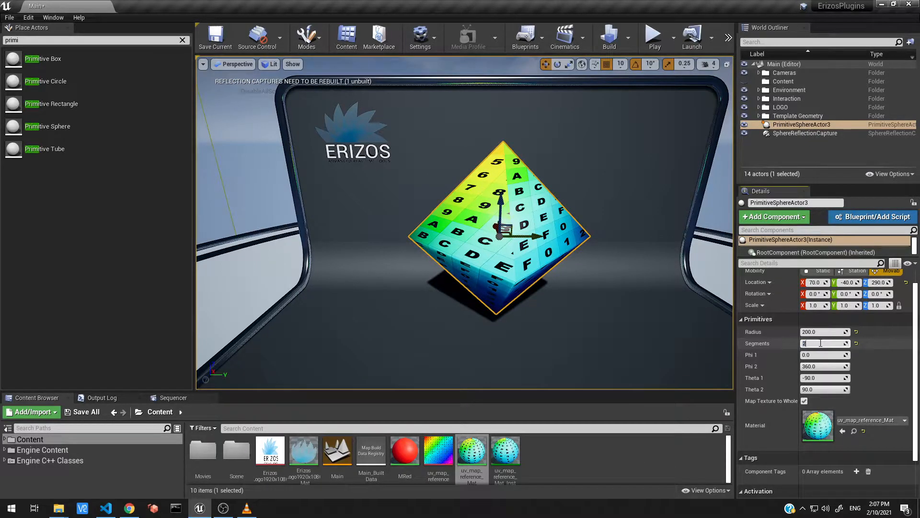
Step the sphere's Segments through 3 and 10 up to a smooth 20
text(3)
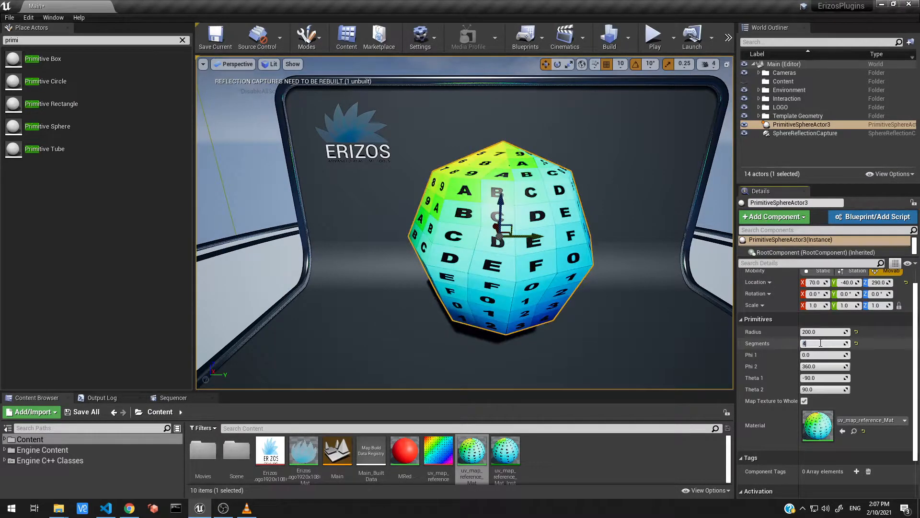
text(10)
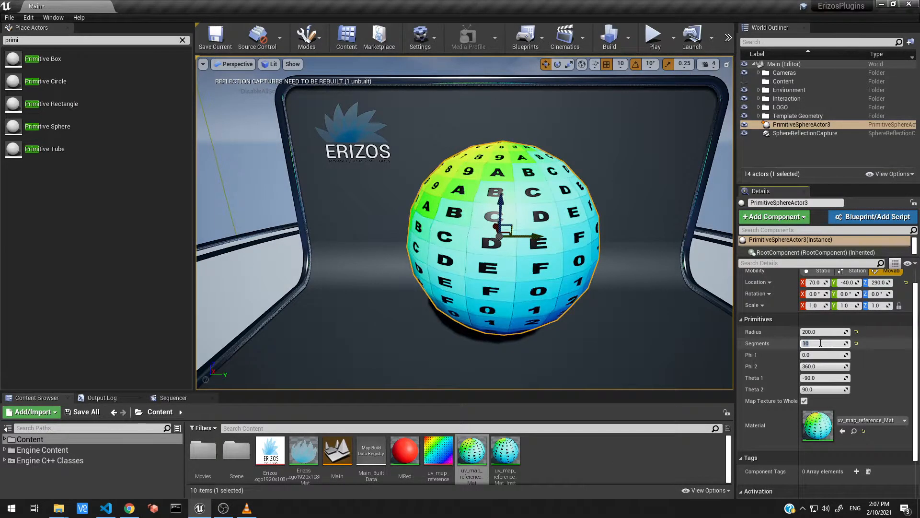
text(20)
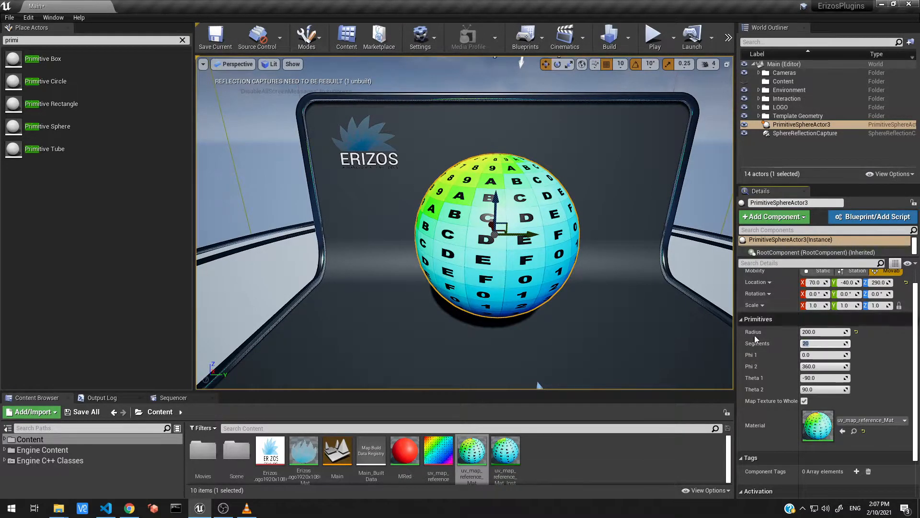
Try a partial sphere with Phi 1 at 180 and Phi 2 at 240
click(824, 354)
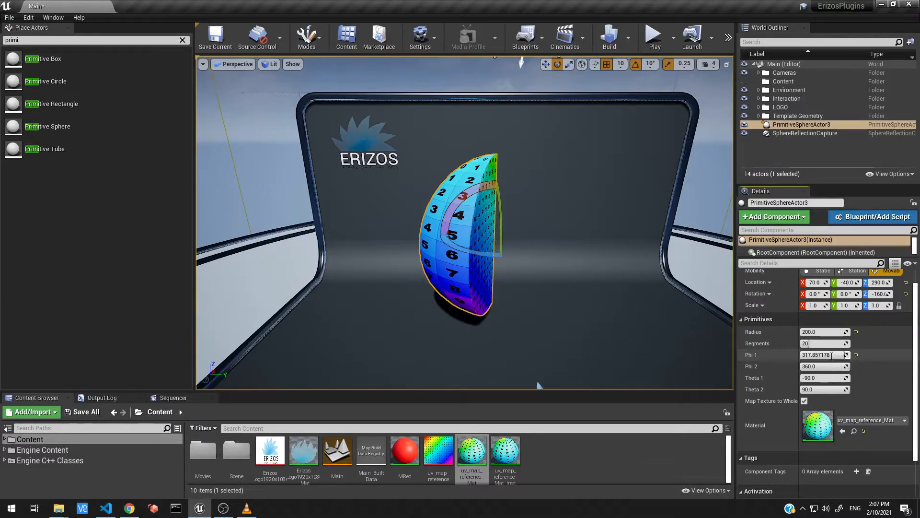
click(821, 355)
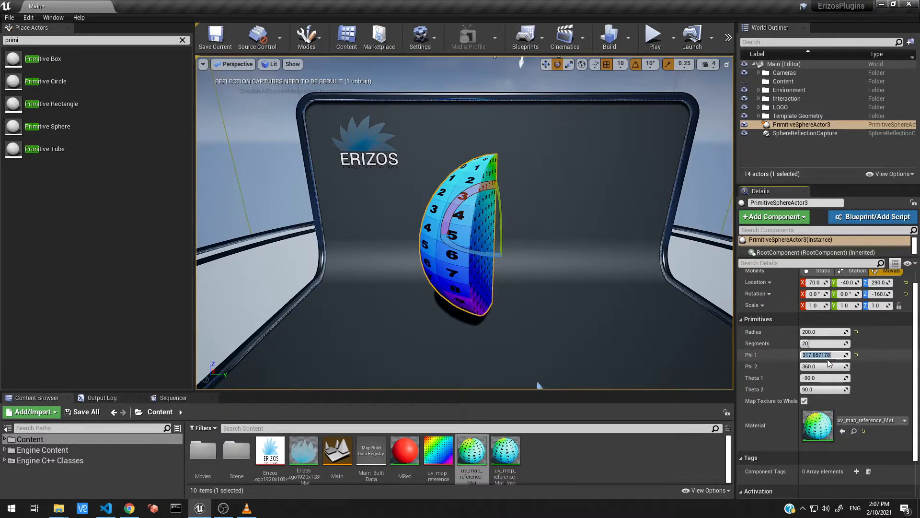
text(180.0)
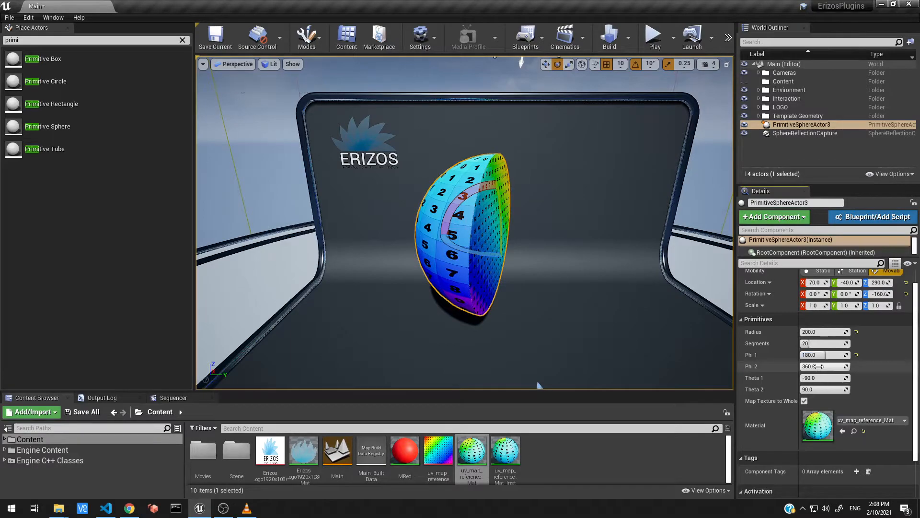
click(821, 366)
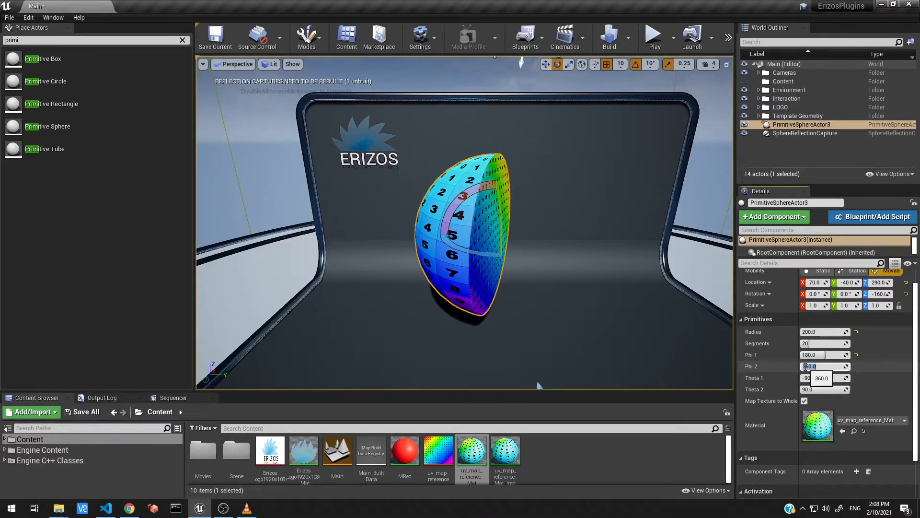
text(240.0)
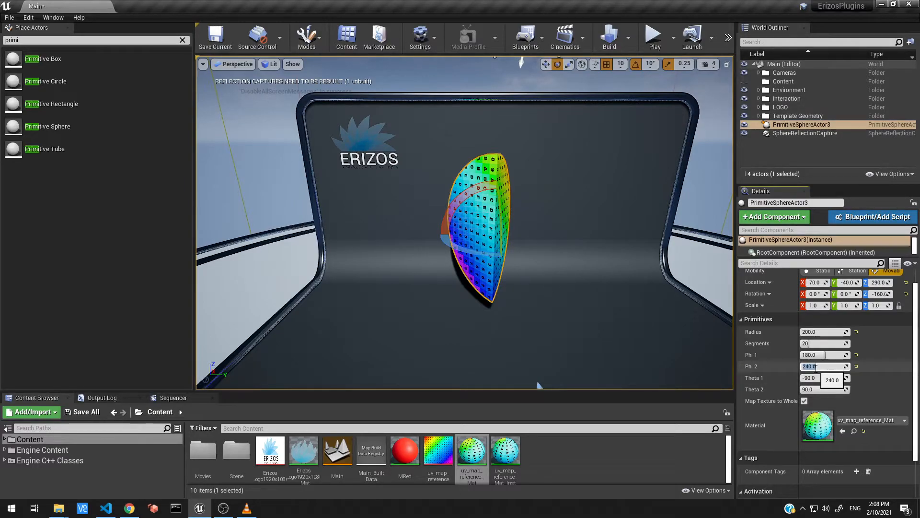
Restore Phi 2 to 360 and set Phi 1 to 90, leaving a quarter wedge cut away
text(390)
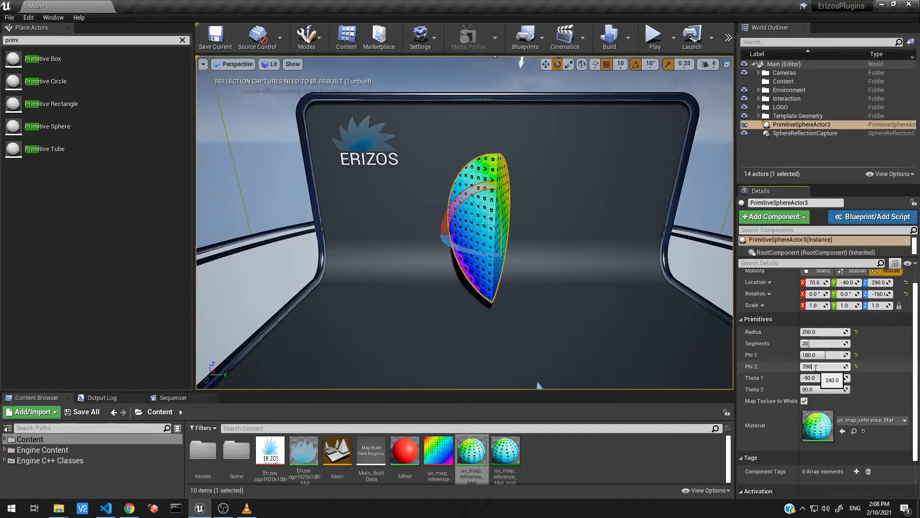
drag(821, 365, 827, 365)
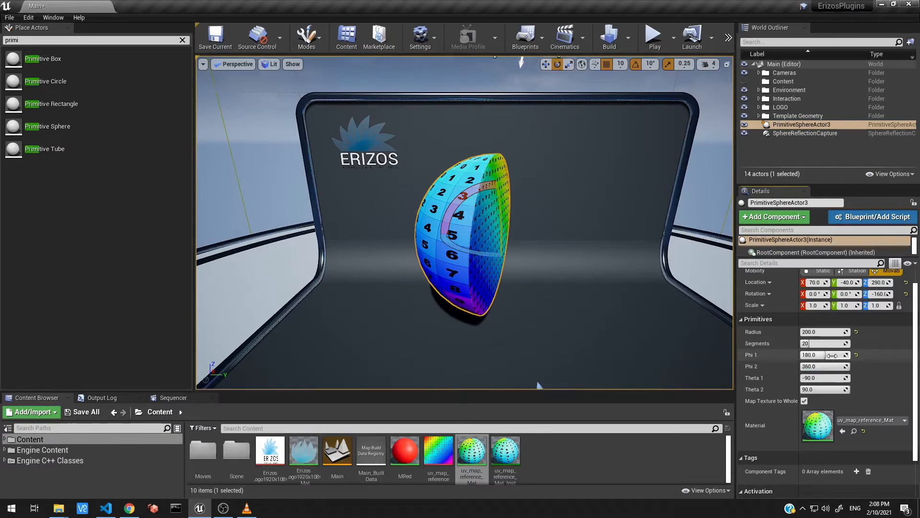
text(90.0)
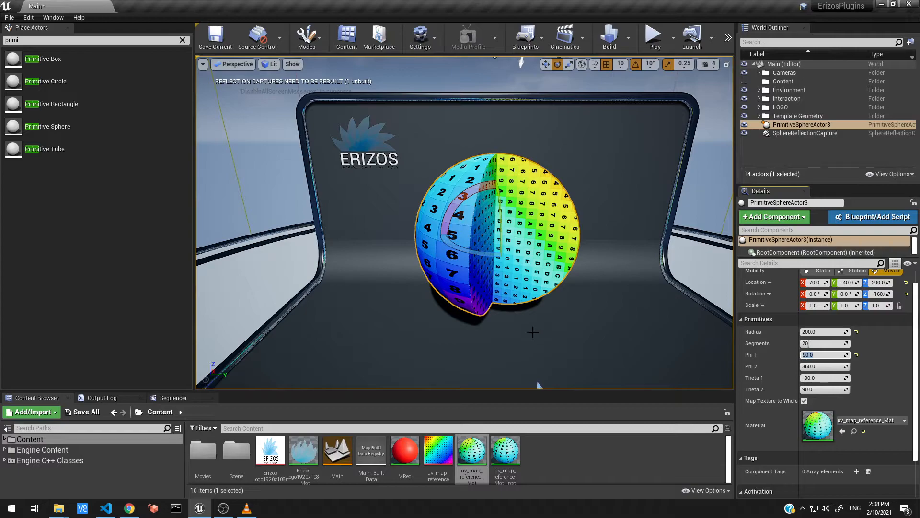
mouse_move(543, 338)
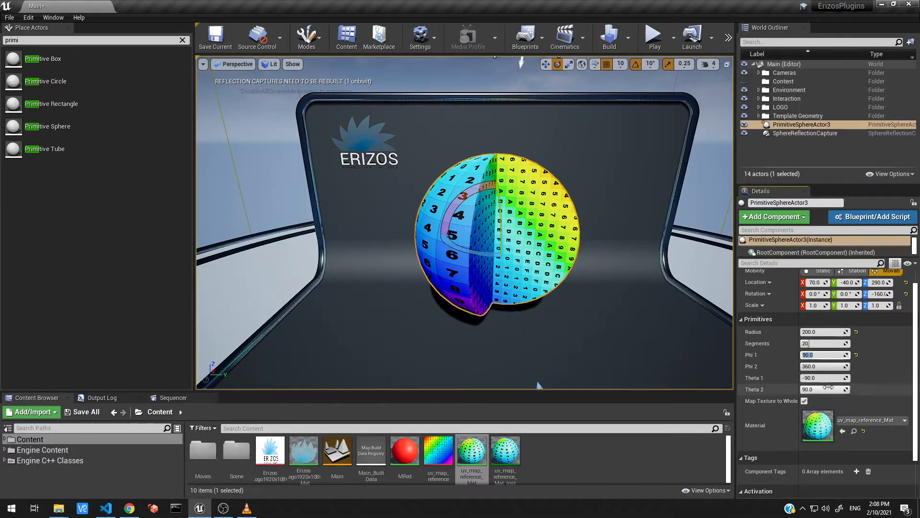
Set the sphere's Theta 1 angle to -45 to begin trimming it into a band
click(822, 378)
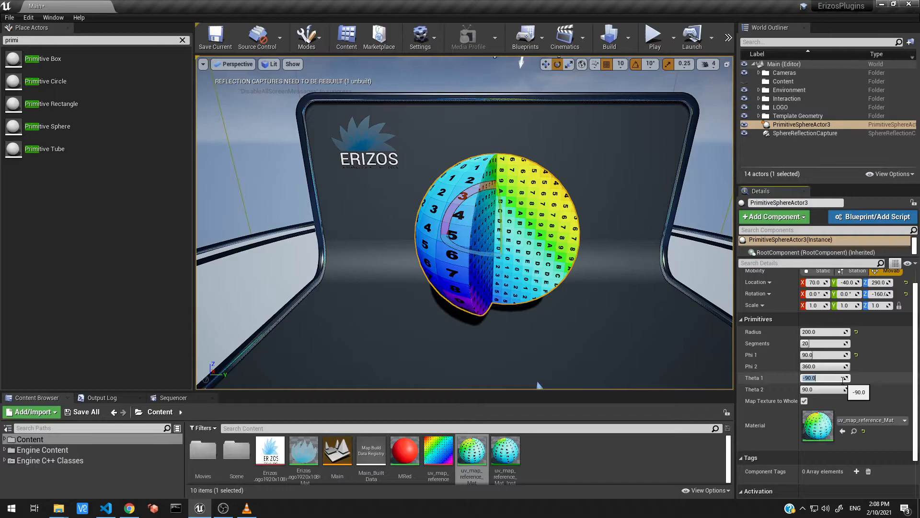
text(-45)
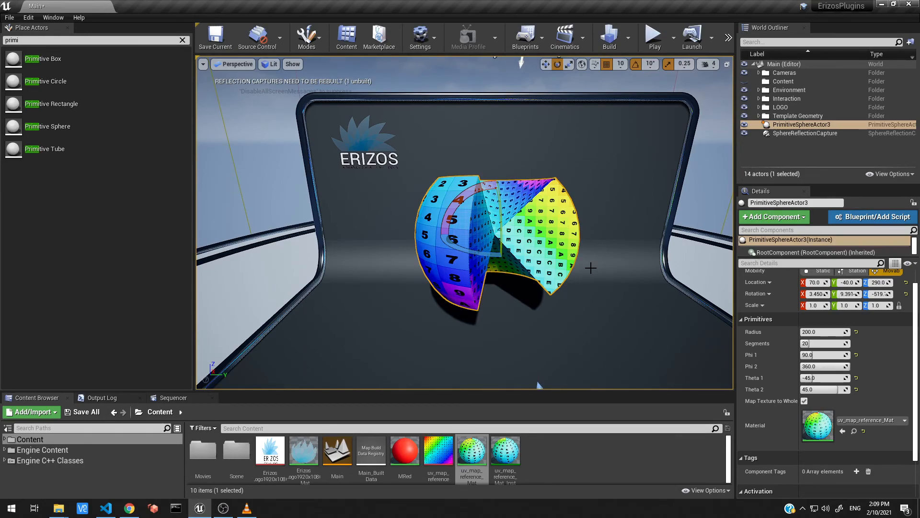
mouse_move(631, 278)
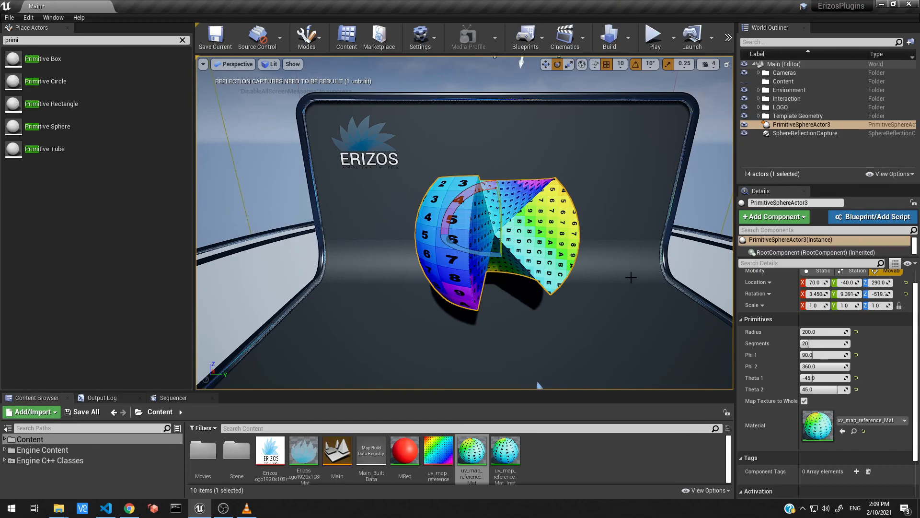